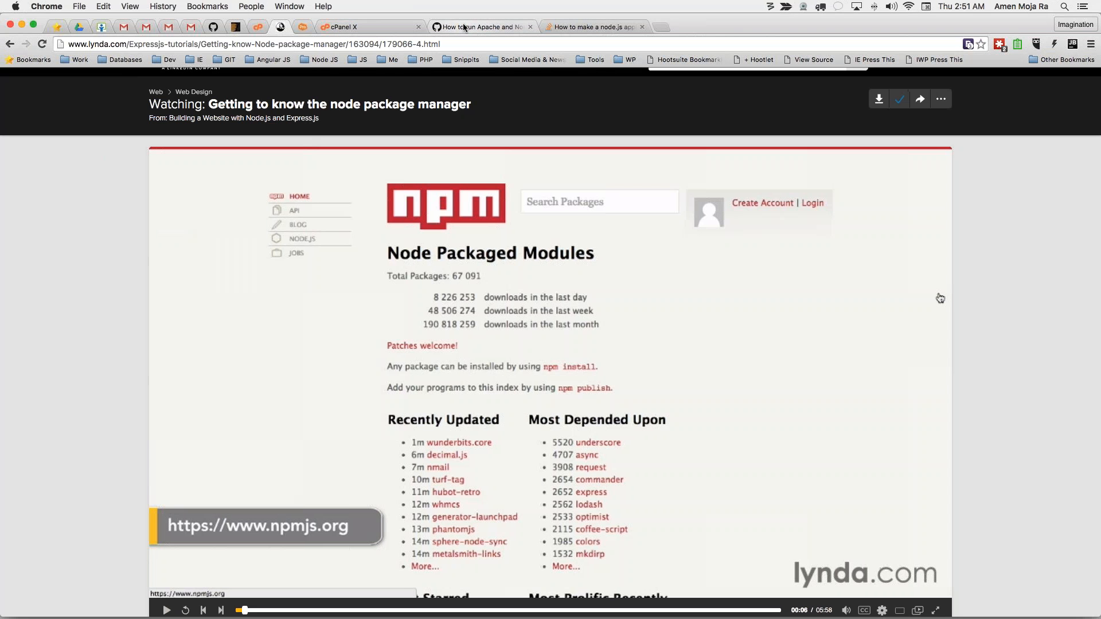
Step: Switch to the 'How to run Apache and Node' gist and scroll up to Step 1
{"action": "left_click", "coordinate": [482, 26]}
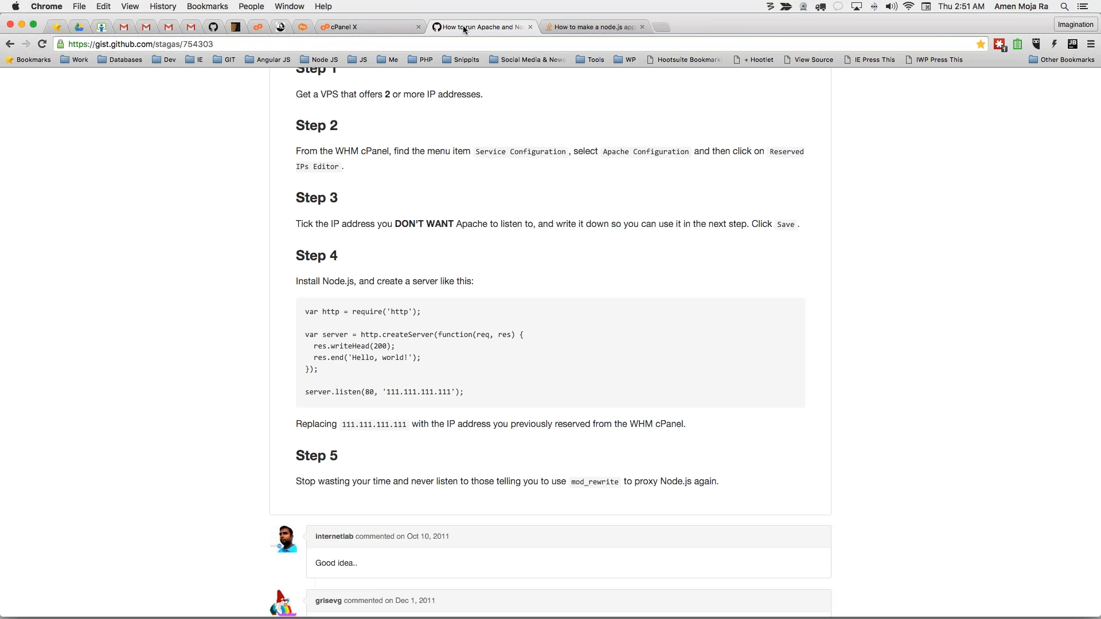
{"action": "scroll", "scroll_direction": "up", "scroll_amount": 3}
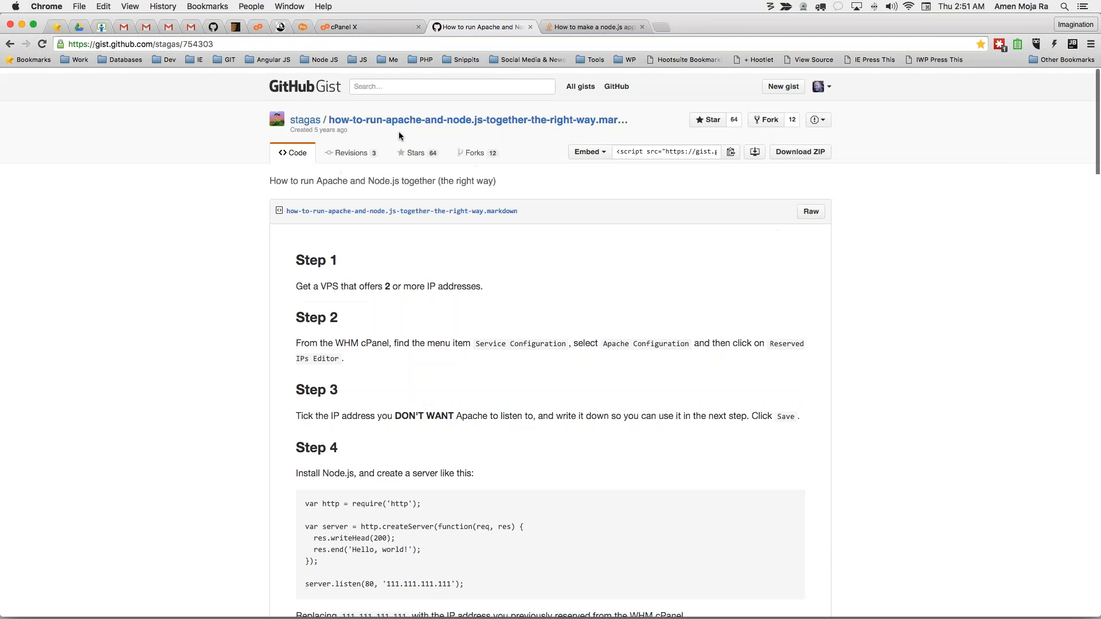
{"action": "scroll", "scroll_direction": "up", "scroll_amount": 3}
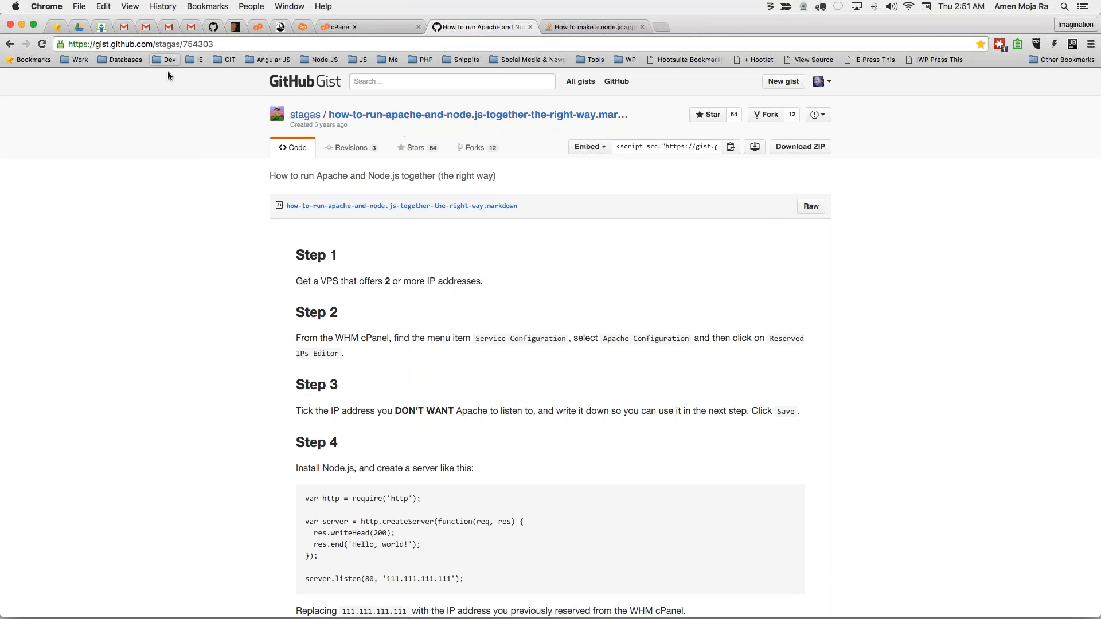
{"action": "mouse_move", "coordinate": [369, 224]}
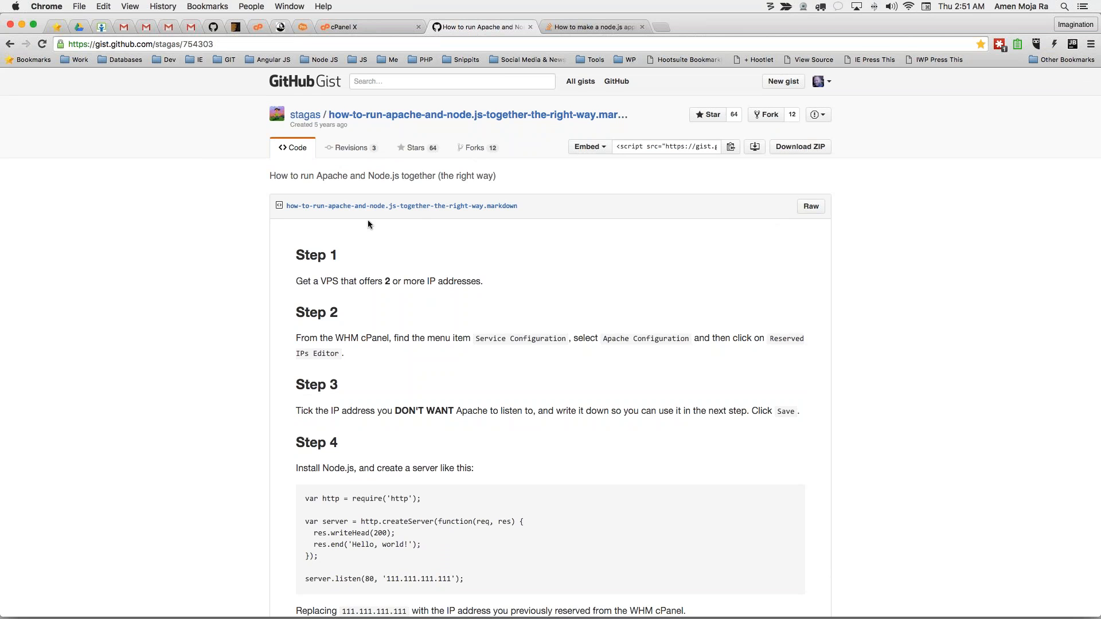
{"action": "mouse_move", "coordinate": [177, 104]}
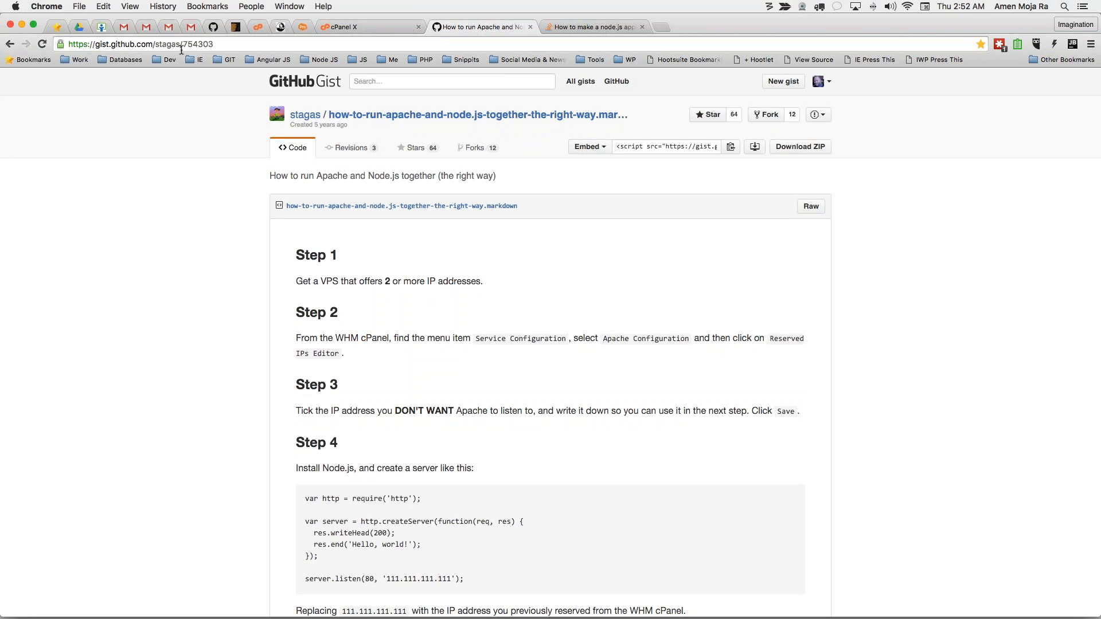
{"action": "mouse_move", "coordinate": [301, 125]}
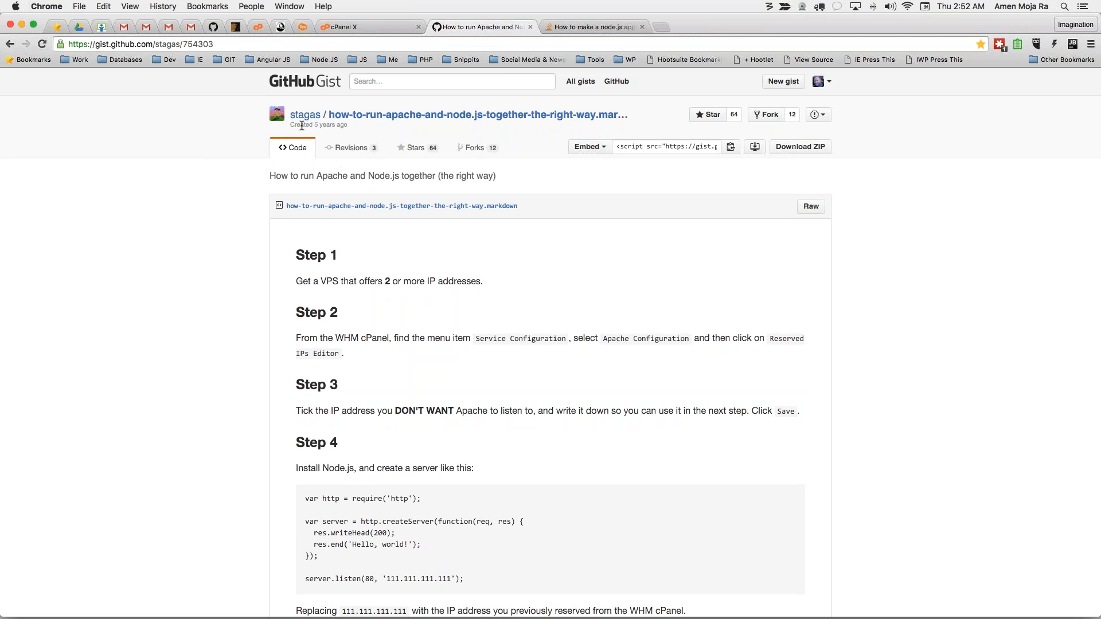
{"action": "mouse_move", "coordinate": [193, 47]}
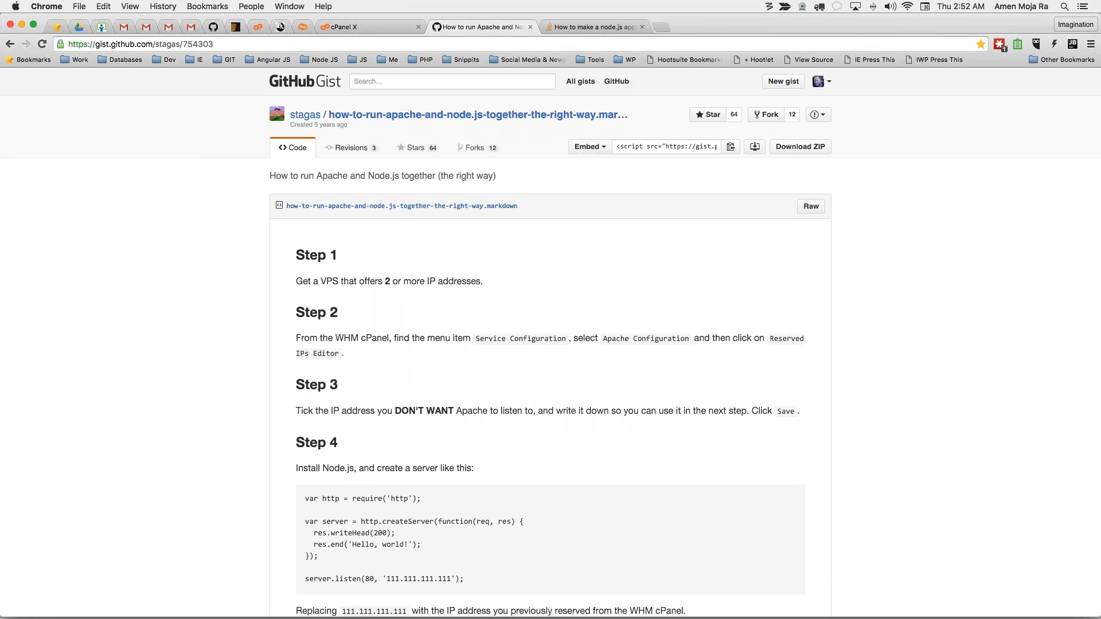
{"action": "mouse_move", "coordinate": [402, 206]}
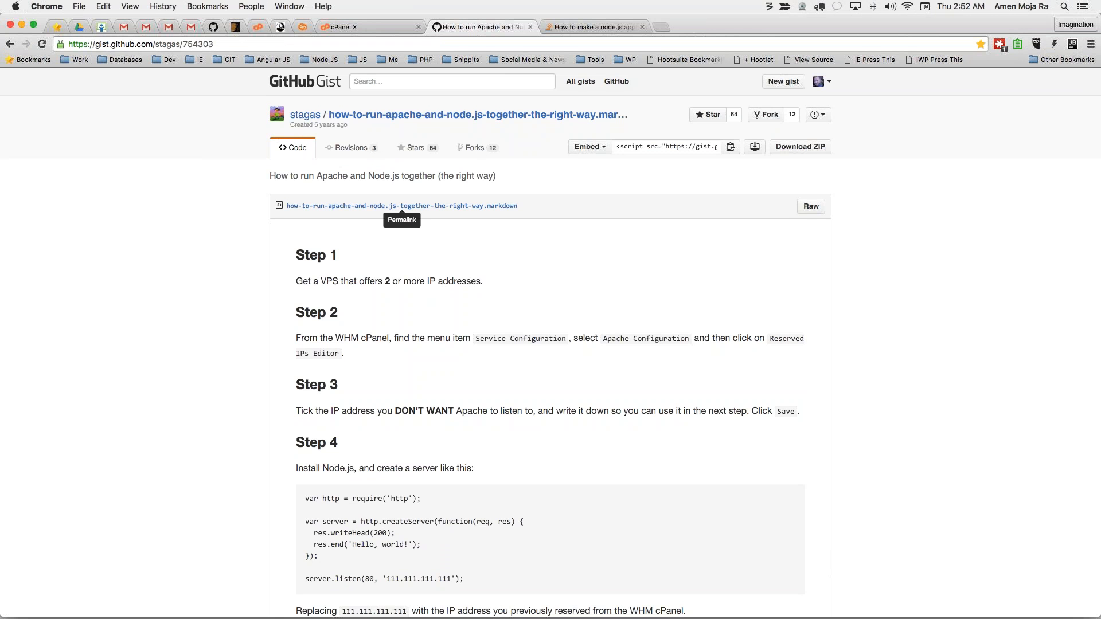
{"action": "mouse_move", "coordinate": [570, 325]}
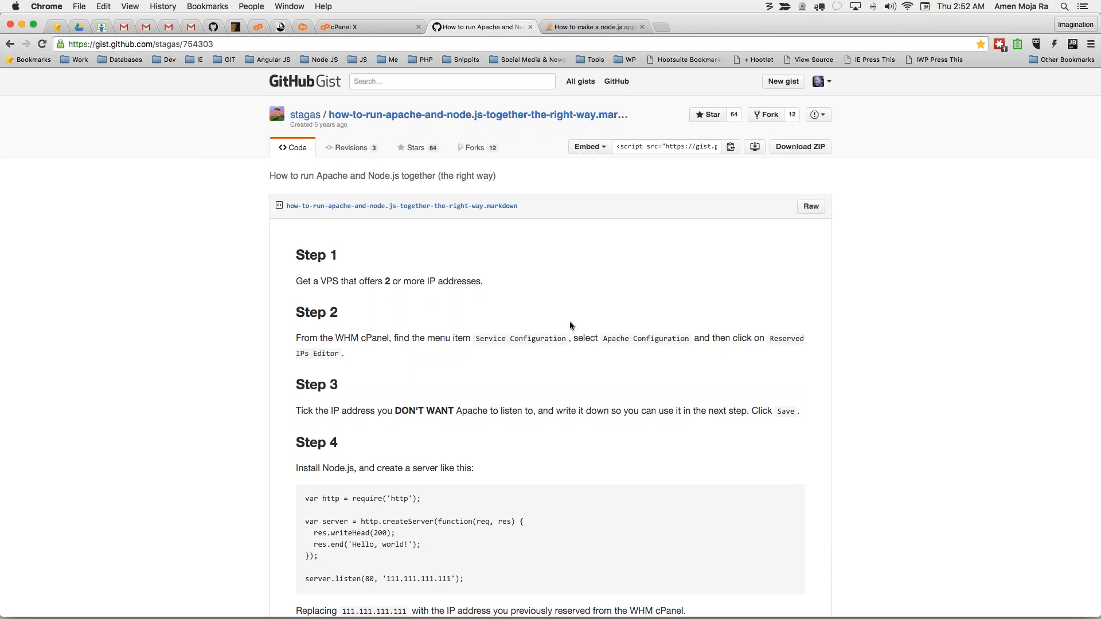
Step: Scroll through the gist's Steps 4 and 5, then switch to the GoDaddy Pro clients page
{"action": "scroll", "scroll_direction": "down", "scroll_amount": 3}
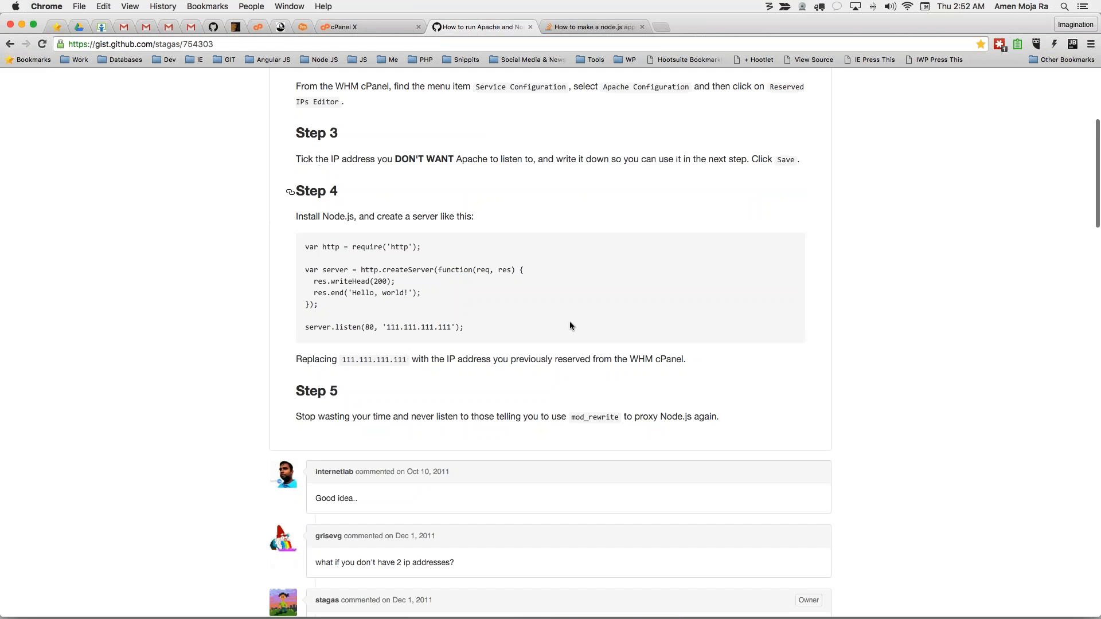
{"action": "scroll", "scroll_direction": "up", "scroll_amount": 3}
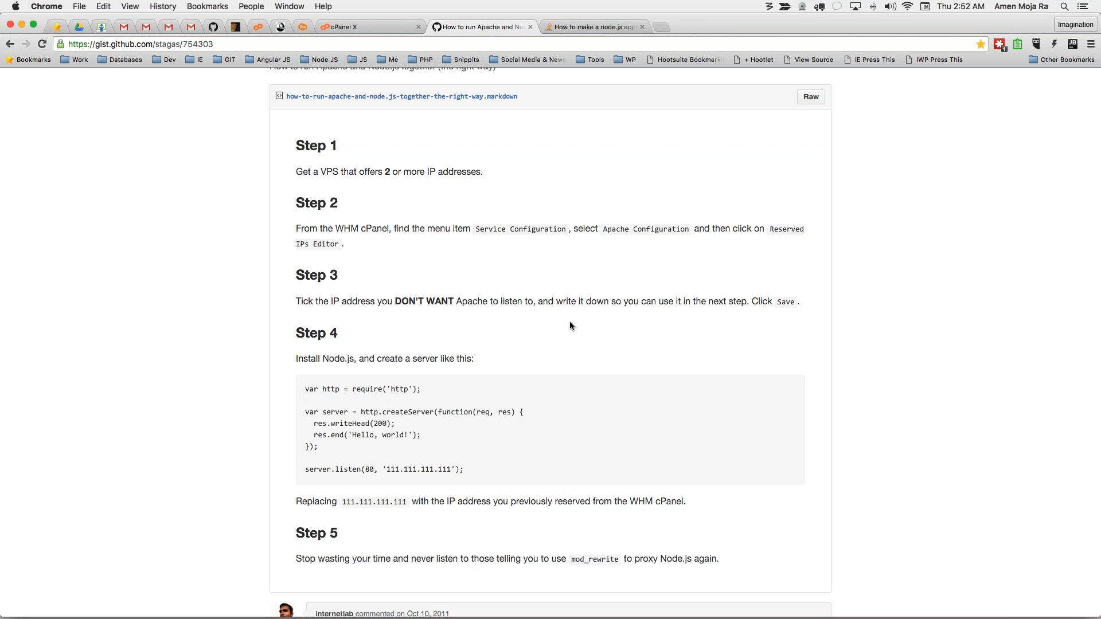
{"action": "left_click", "coordinate": [384, 469]}
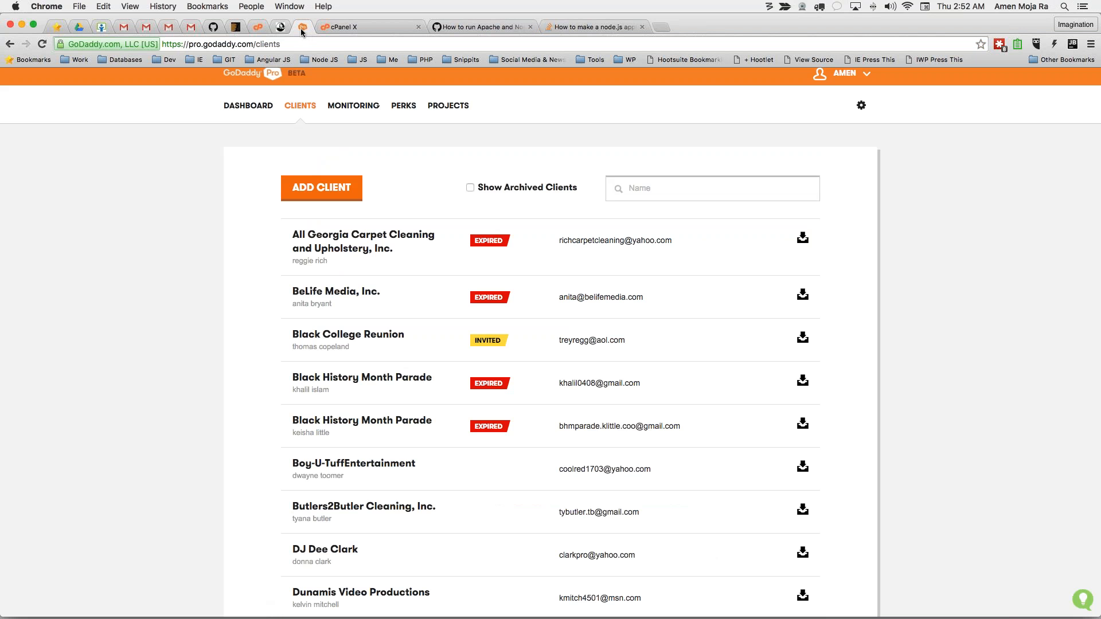
Step: Switch to WHM's Reserved IPs Editor showing 166.62.87.190 reserved, scrolling the sidebar down
{"action": "left_click", "coordinate": [257, 27]}
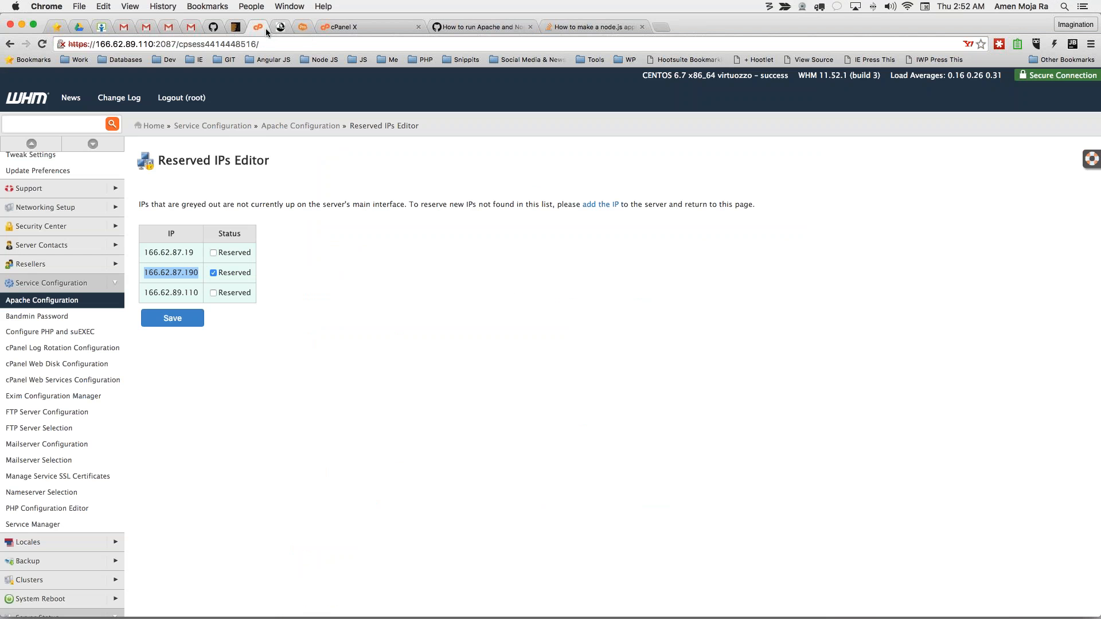
{"action": "mouse_move", "coordinate": [56, 158]}
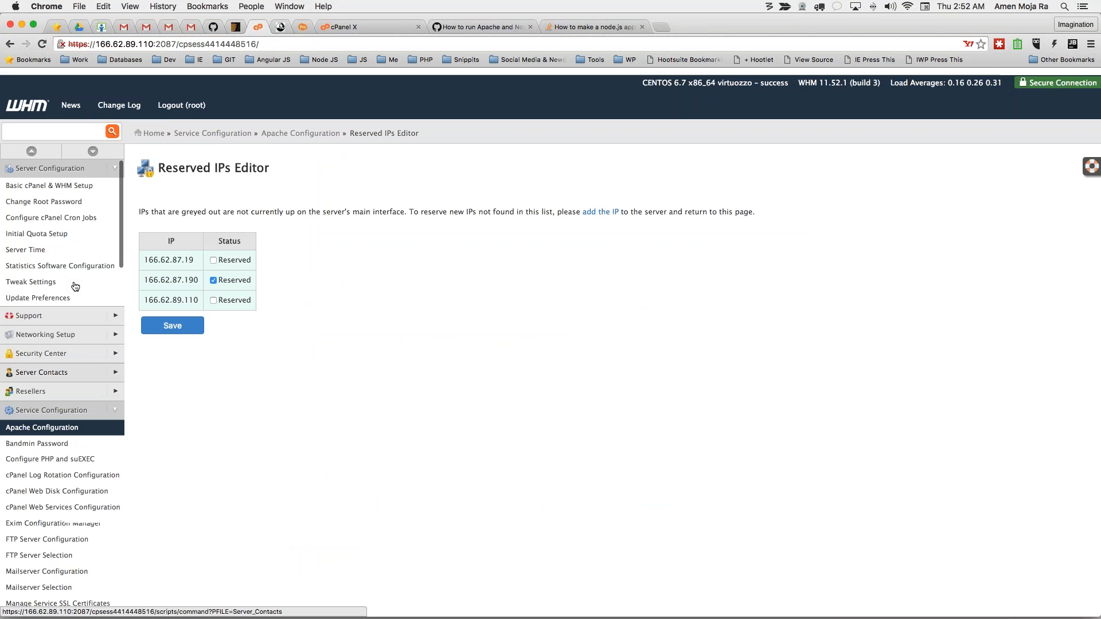
{"action": "scroll", "scroll_direction": "down", "scroll_amount": 3}
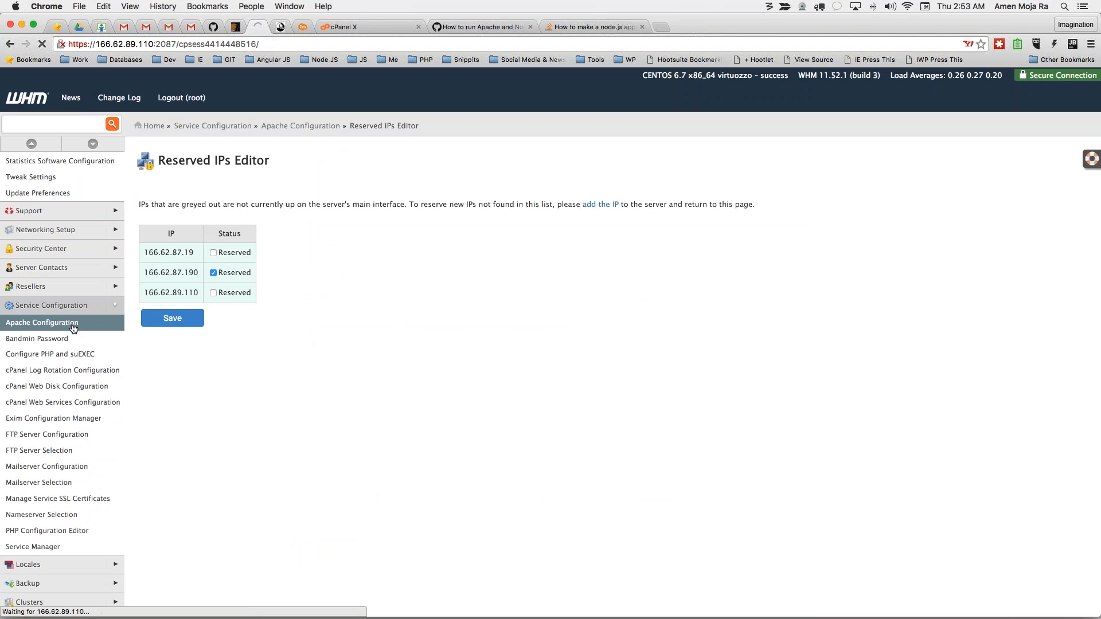
{"action": "left_click", "coordinate": [41, 323]}
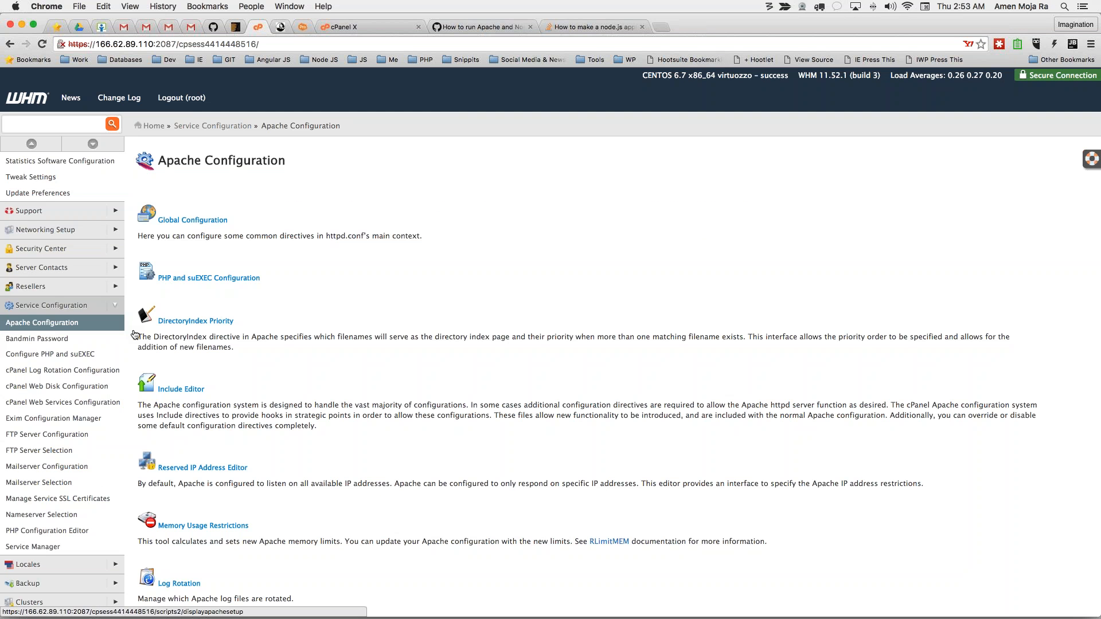
{"action": "scroll", "scroll_direction": "down", "scroll_amount": 3}
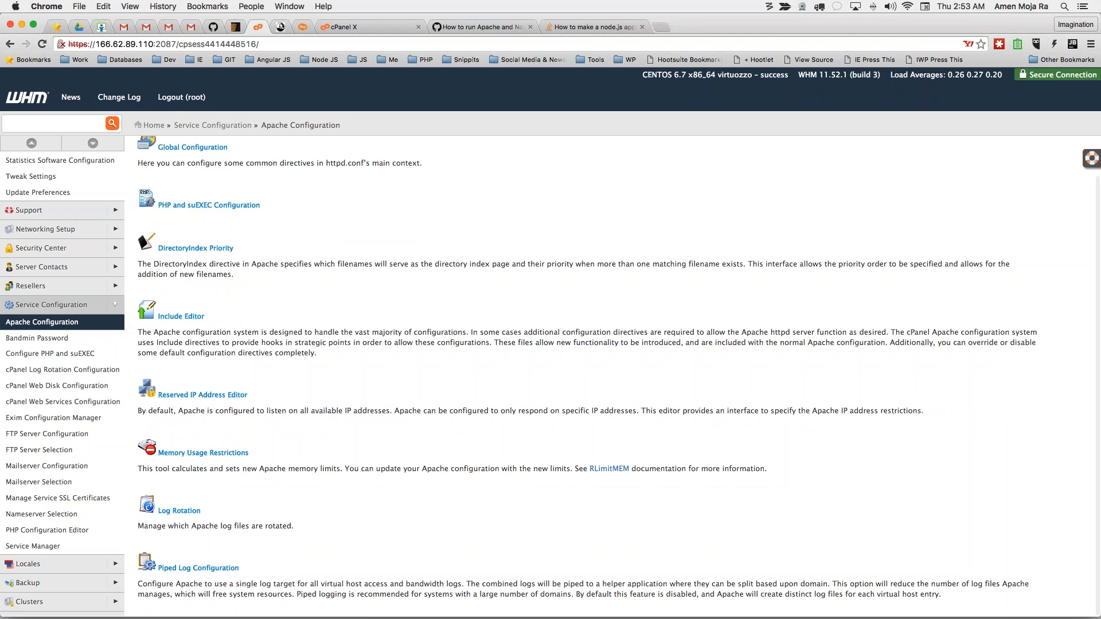
{"action": "mouse_move", "coordinate": [202, 395]}
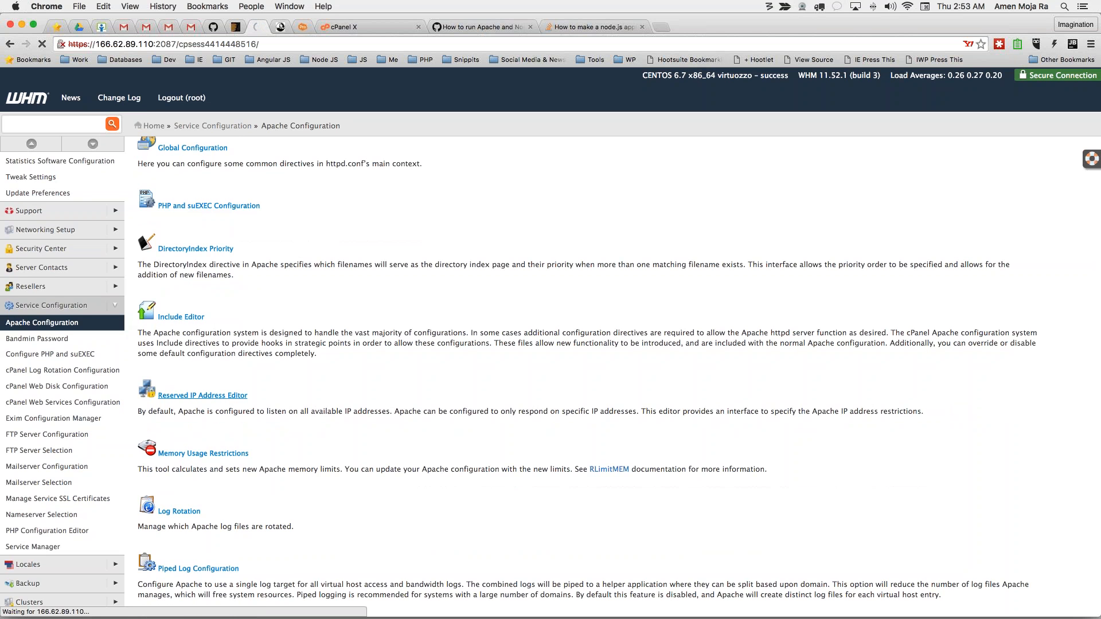
{"action": "left_click", "coordinate": [202, 395]}
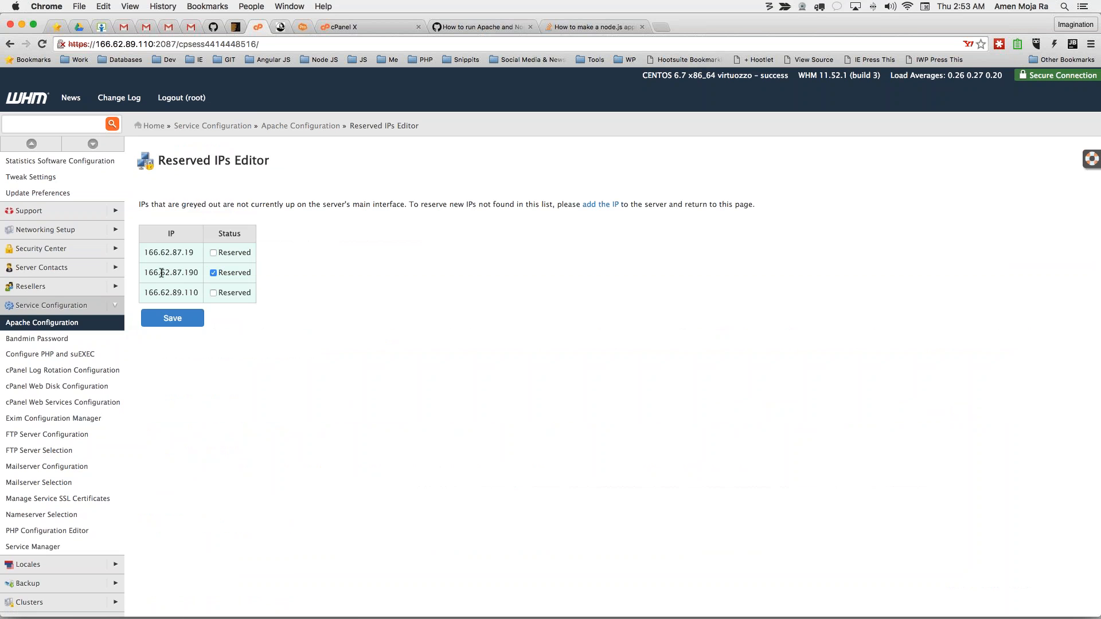
{"action": "mouse_move", "coordinate": [172, 318]}
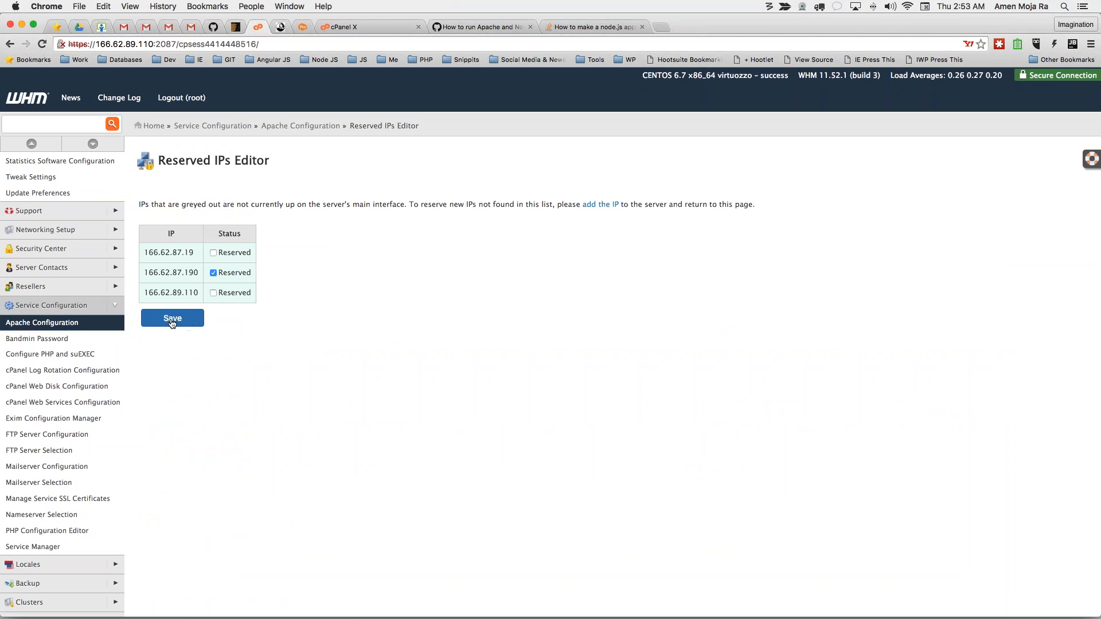
{"action": "mouse_move", "coordinate": [266, 317]}
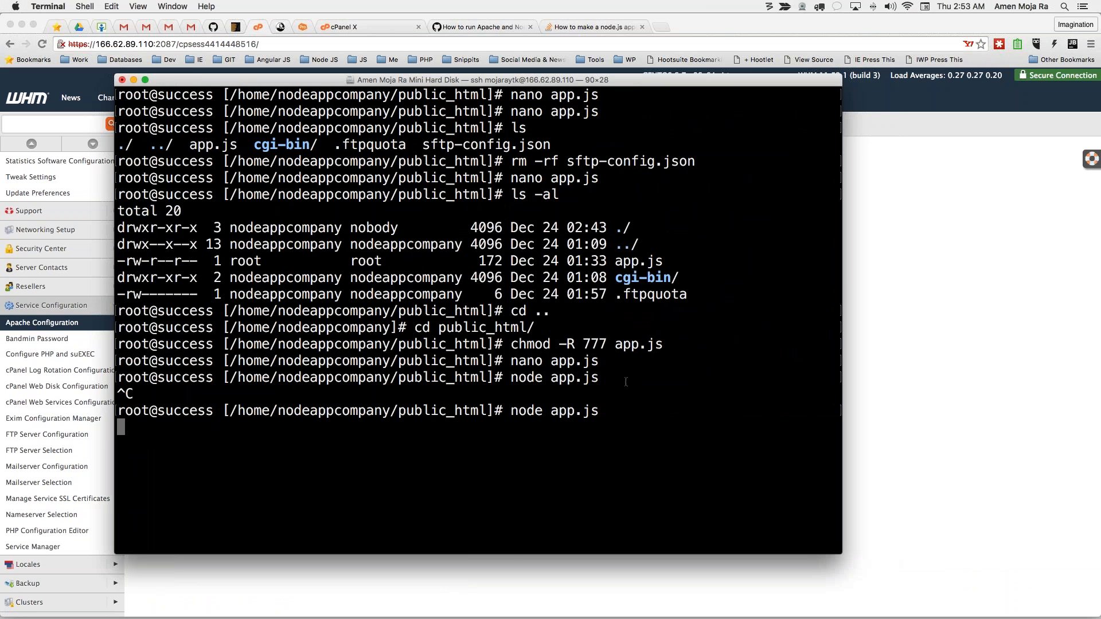
{"action": "mouse_move", "coordinate": [646, 359]}
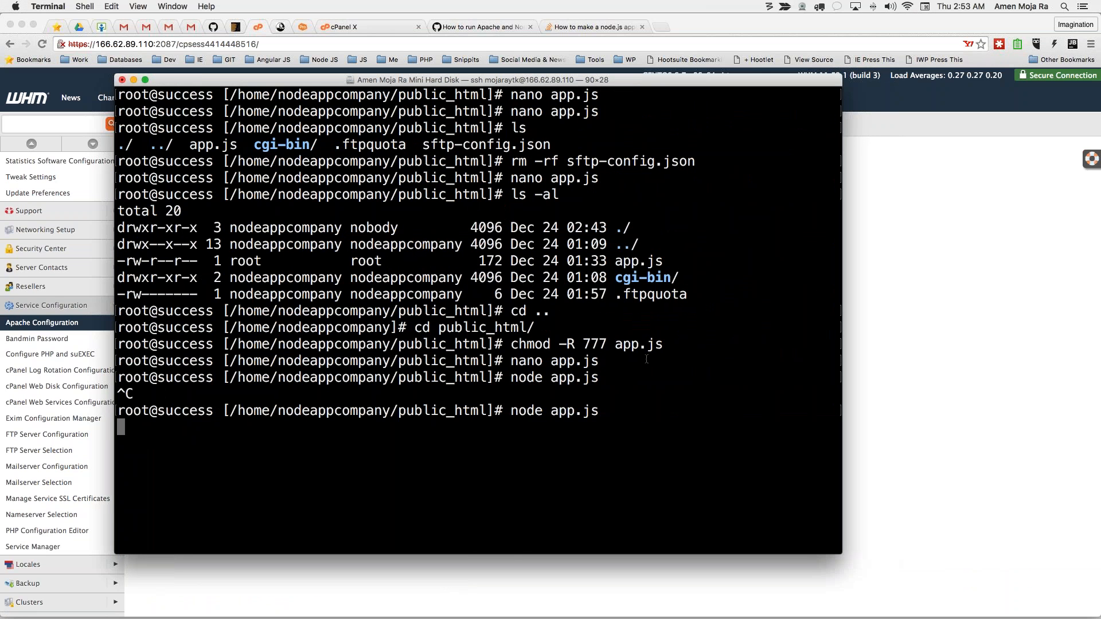
Step: Run node app.js in the SSH Terminal from public_html
{"action": "key", "text": "ctrl+c"}
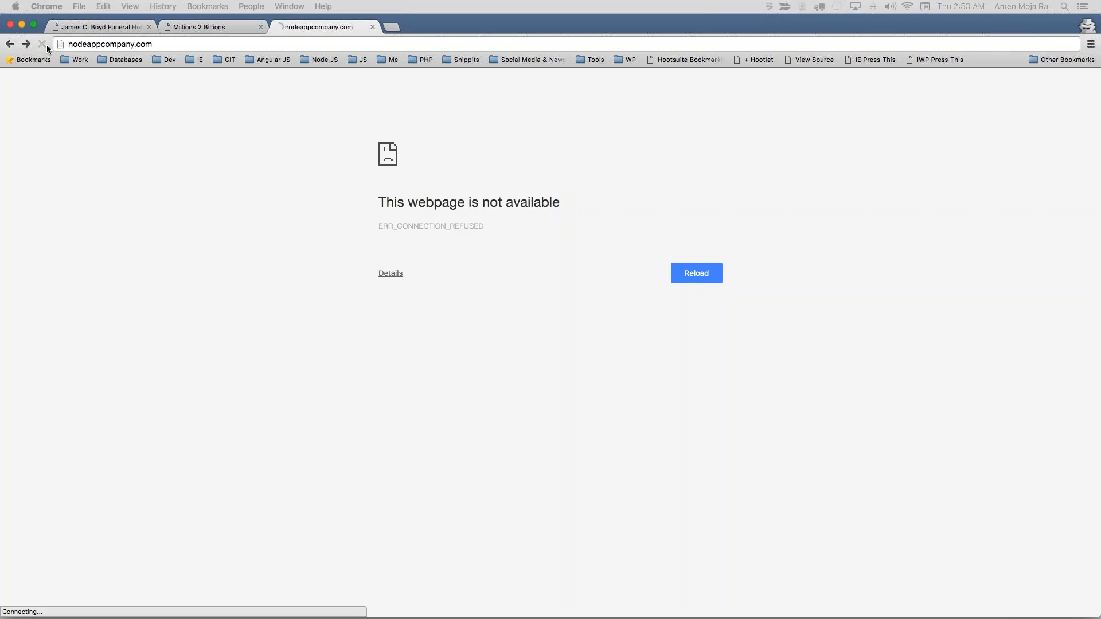
Step: Reload nodeappcompany.com twice, then start typing 'yo' in a new tab
{"action": "left_click", "coordinate": [42, 44]}
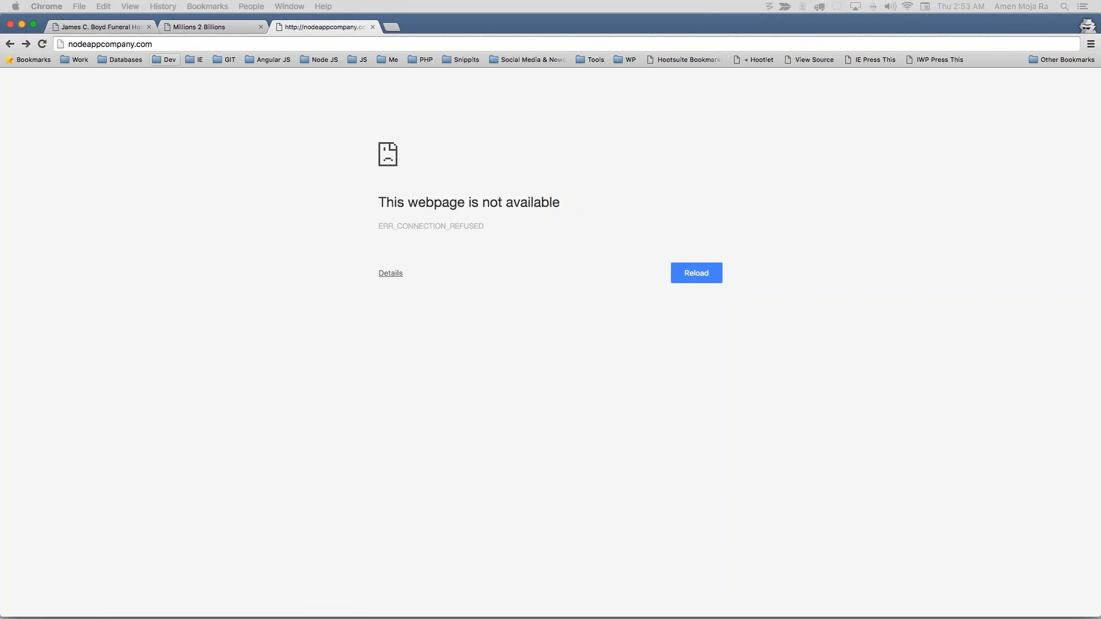
{"action": "left_click", "coordinate": [695, 273]}
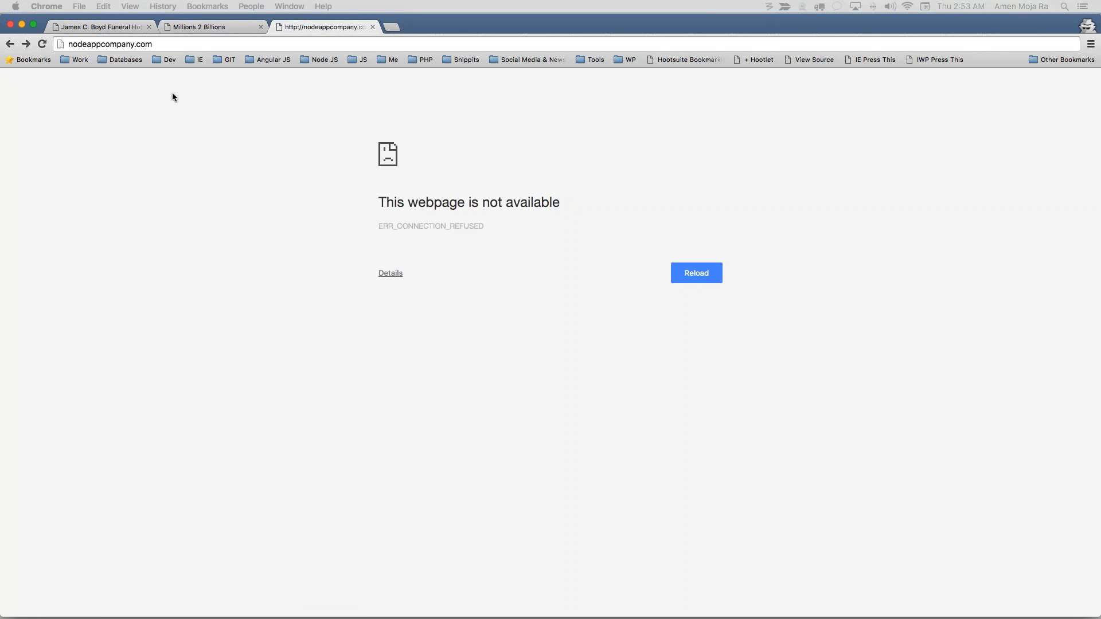
{"action": "type", "text": "yo"}
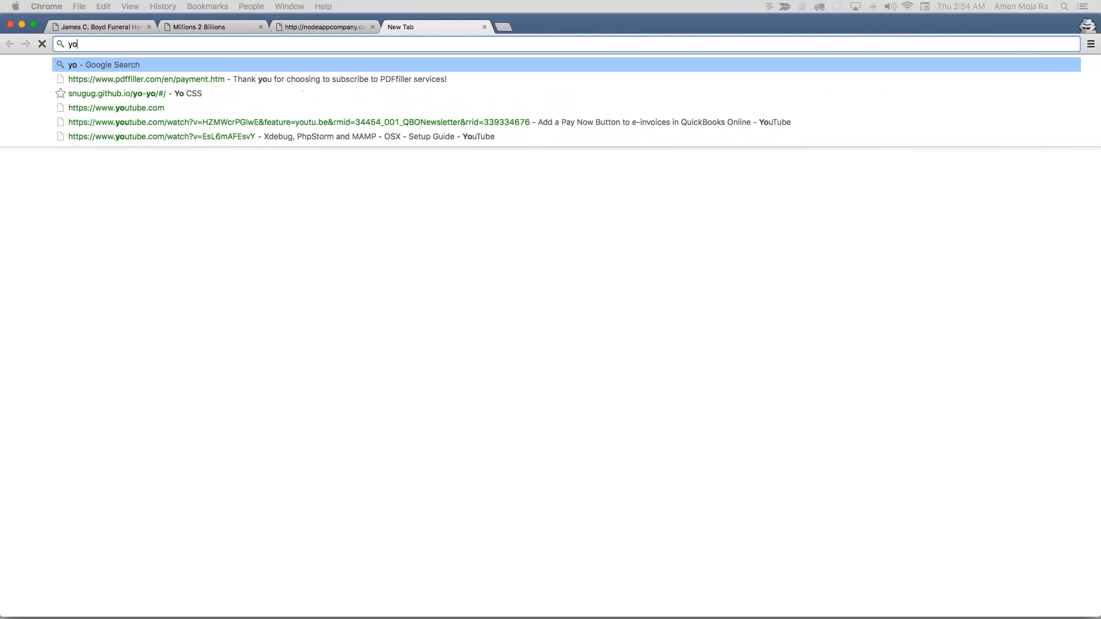
Step: Load younodethat.com, see it fail to resolve, and return to the nodeappcompany.com tab
{"action": "type", "text": "unodethat.com"}
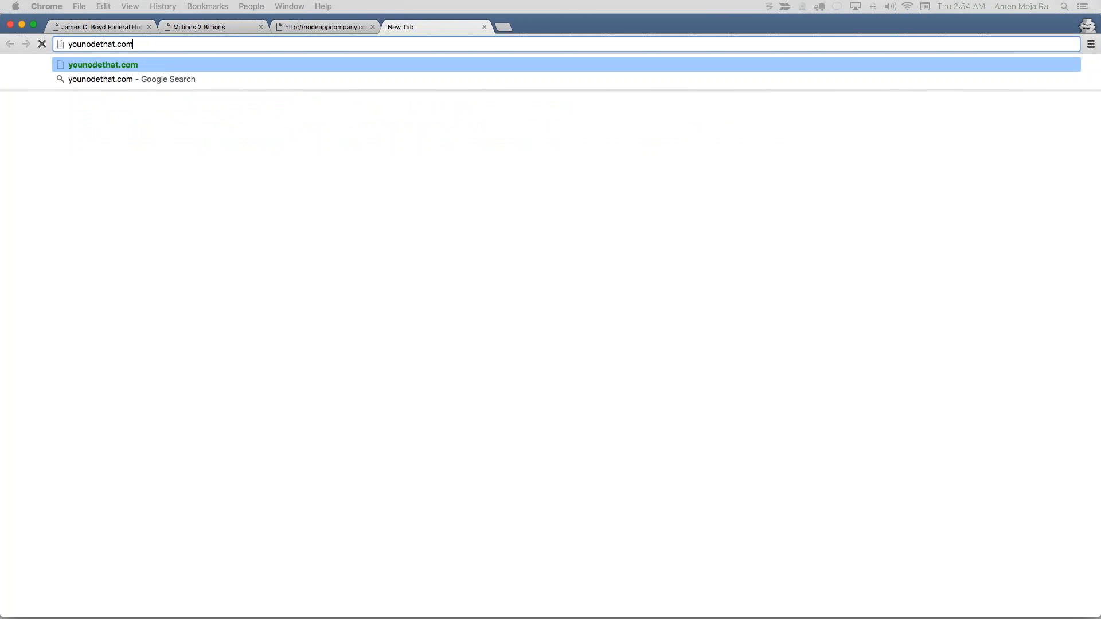
{"action": "key", "text": "Return"}
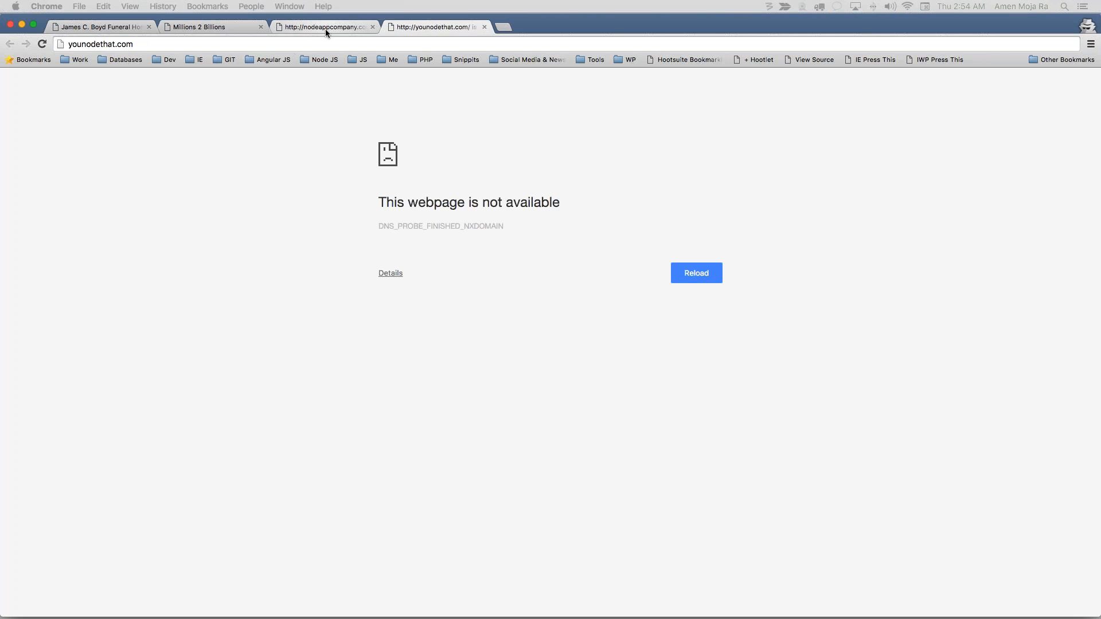
{"action": "left_click", "coordinate": [322, 27]}
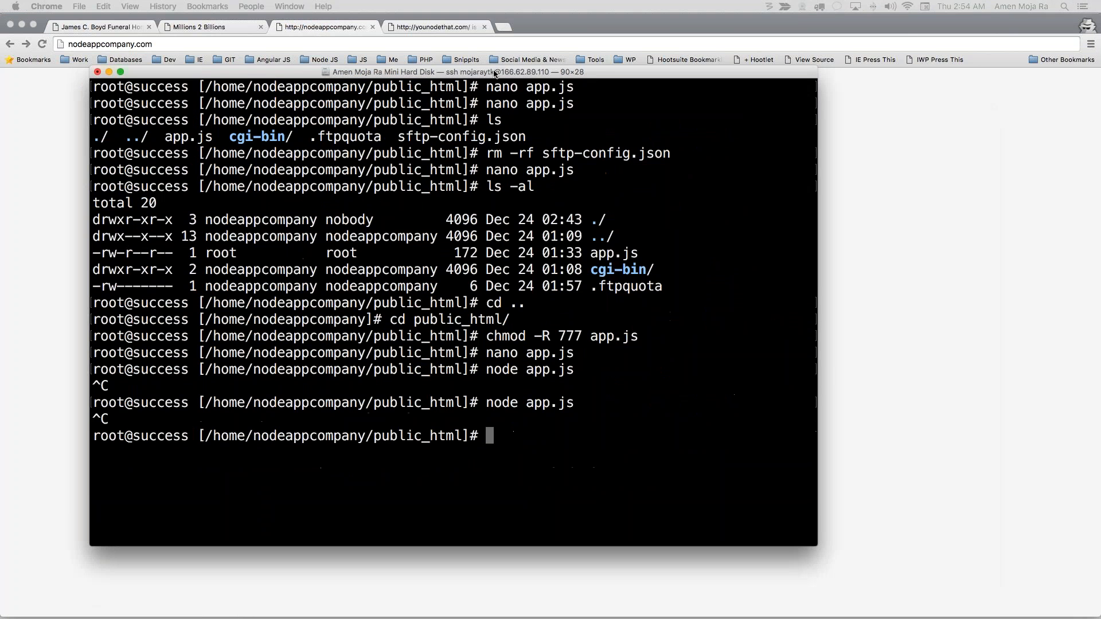
Step: Open app.js in nano from the server's Terminal session
{"action": "left_click", "coordinate": [455, 315]}
{"action": "type", "text": "ls"}
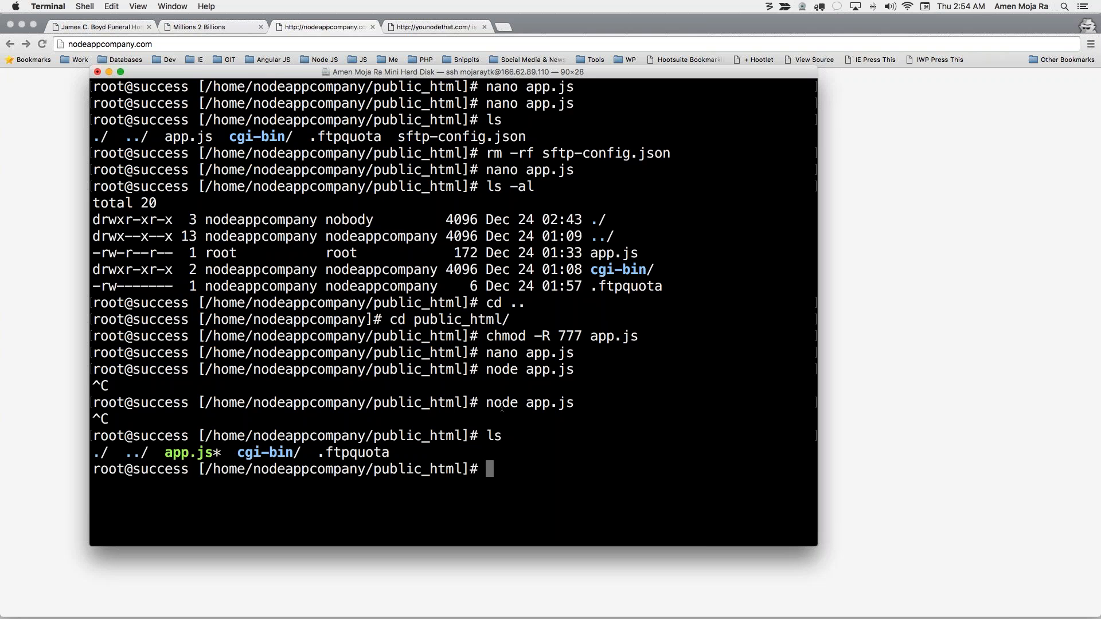
{"action": "type", "text": "nano ap"}
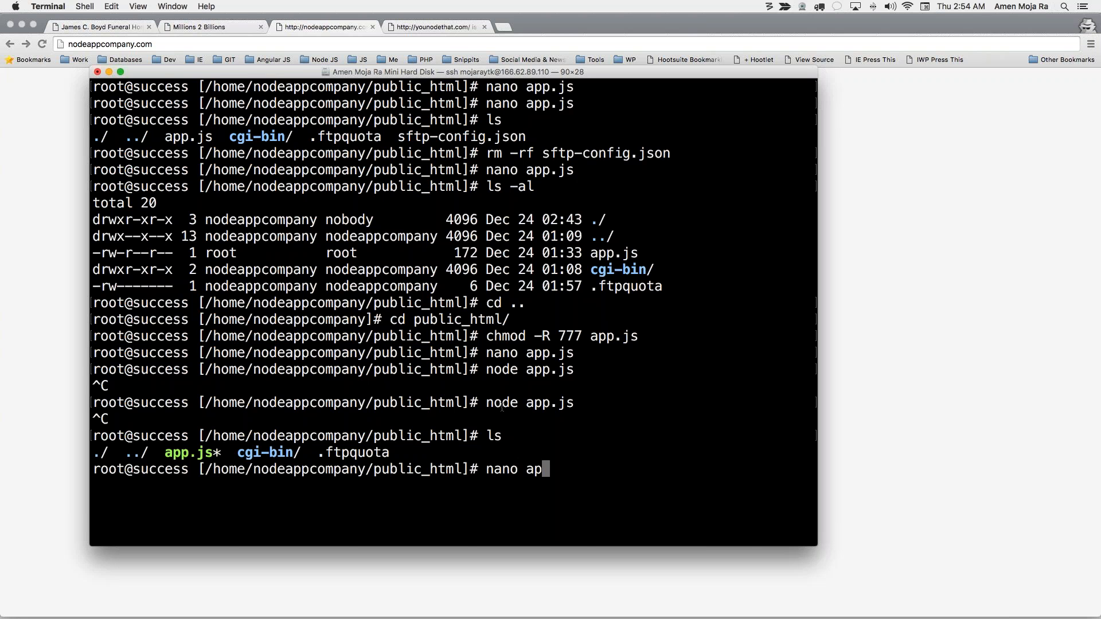
{"action": "key", "text": "Return"}
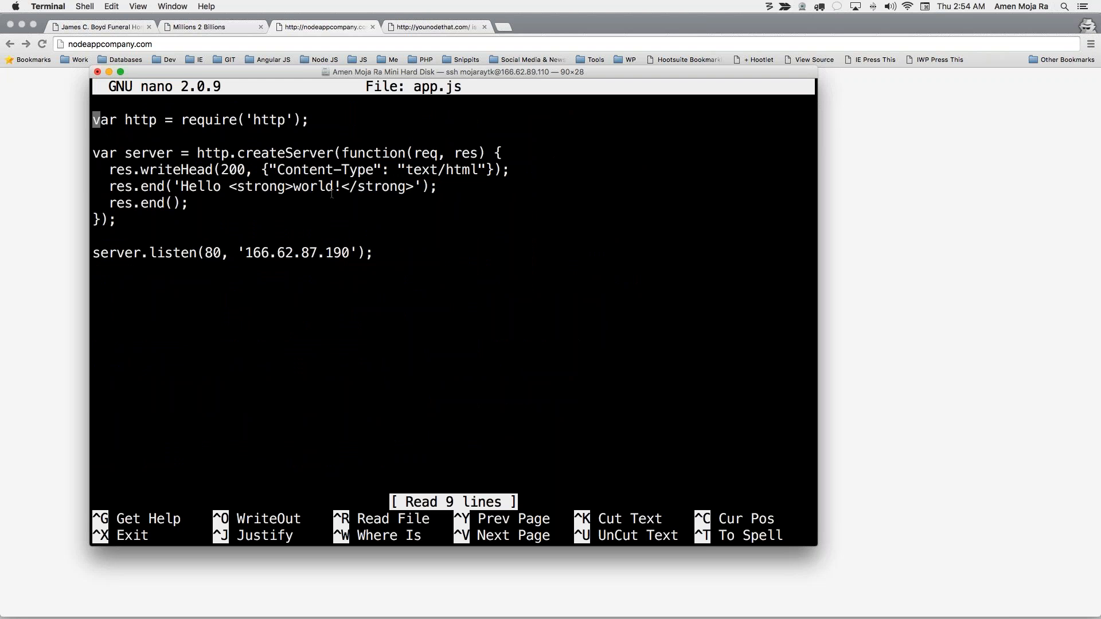
{"action": "mouse_move", "coordinate": [400, 203]}
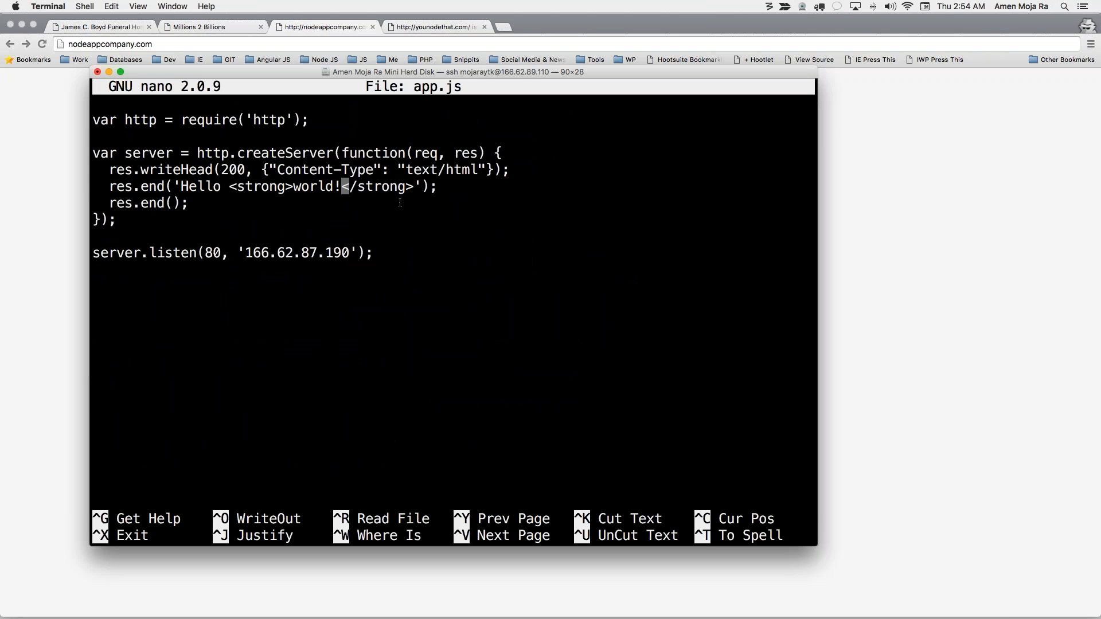
Step: Insert '<br/> From Node App Company!!!' after the </strong> tag in app.js
{"action": "key", "text": "Right"}
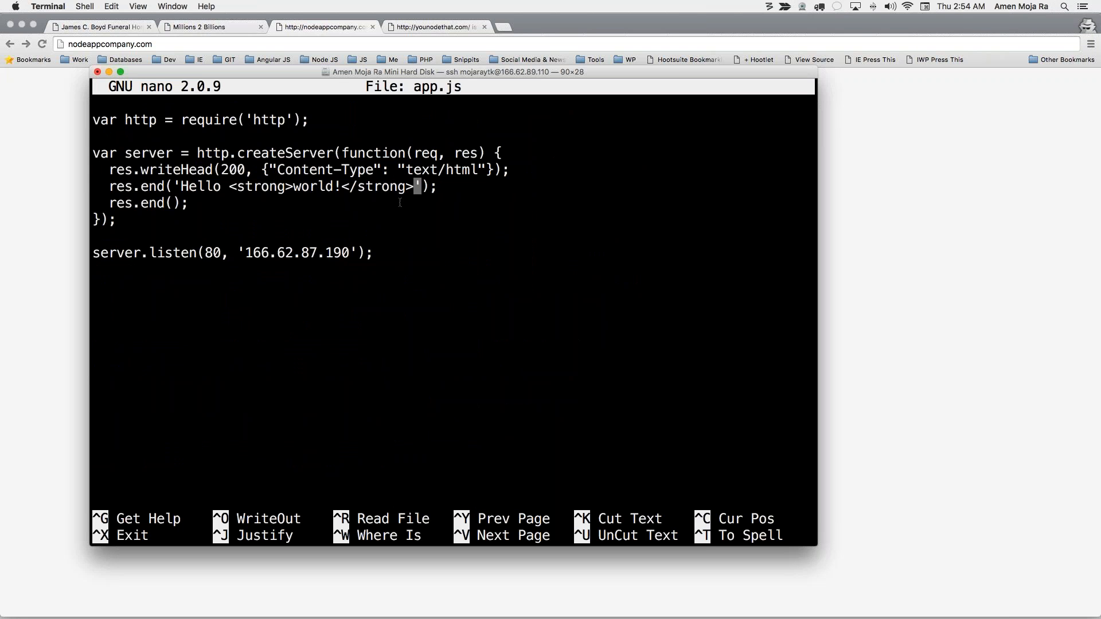
{"action": "type", "text": "<br>"}
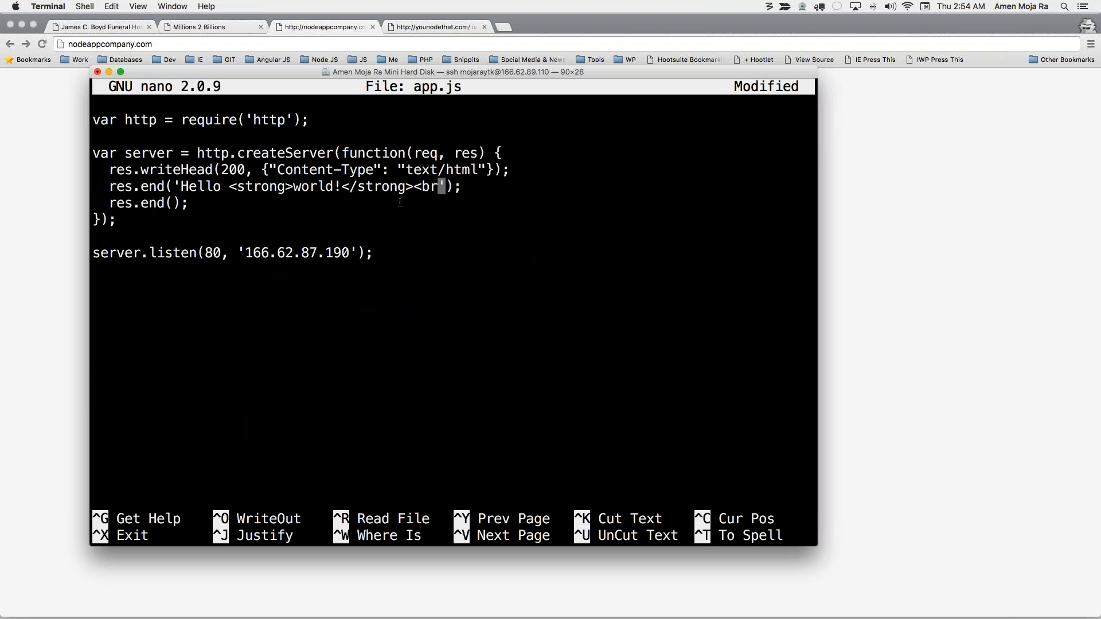
{"action": "type", "text": "/"}
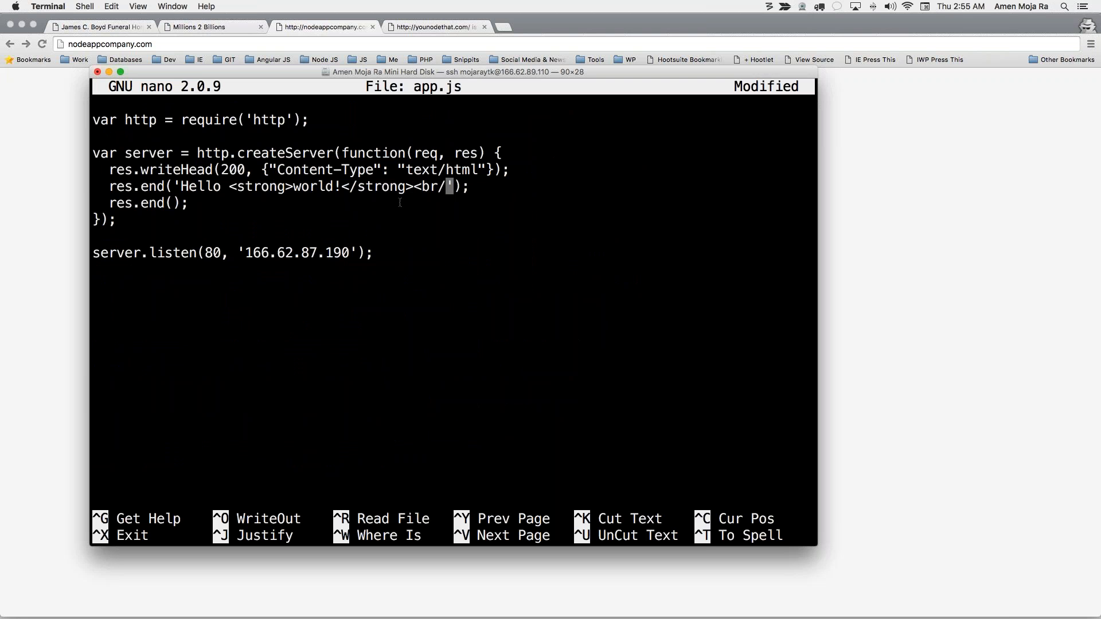
{"action": "type", "text": "From"}
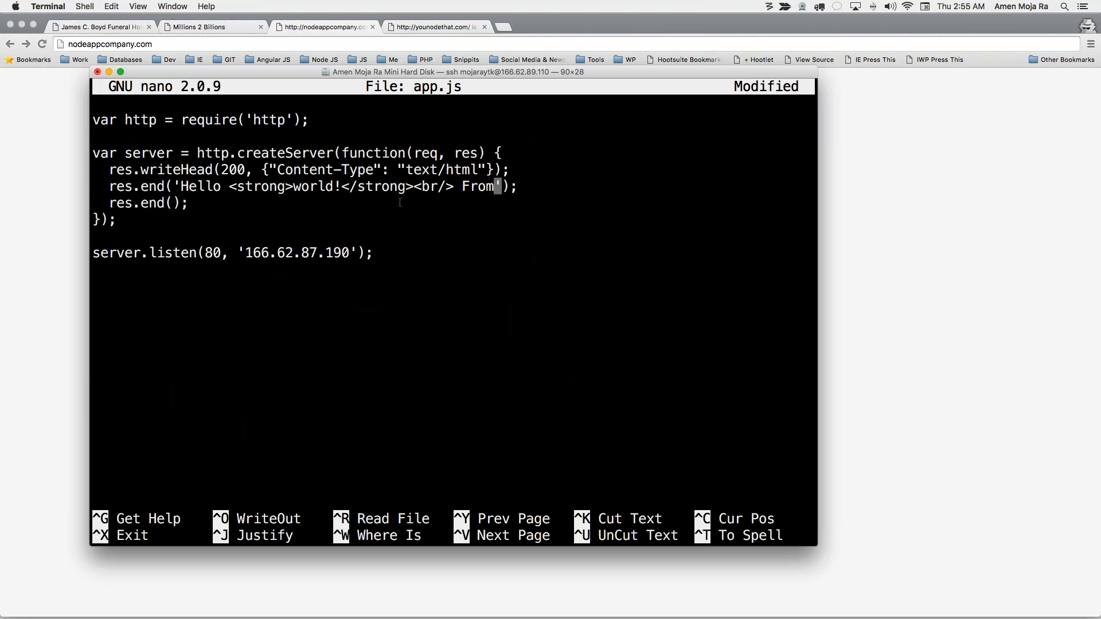
{"action": "type", "text": "Node"}
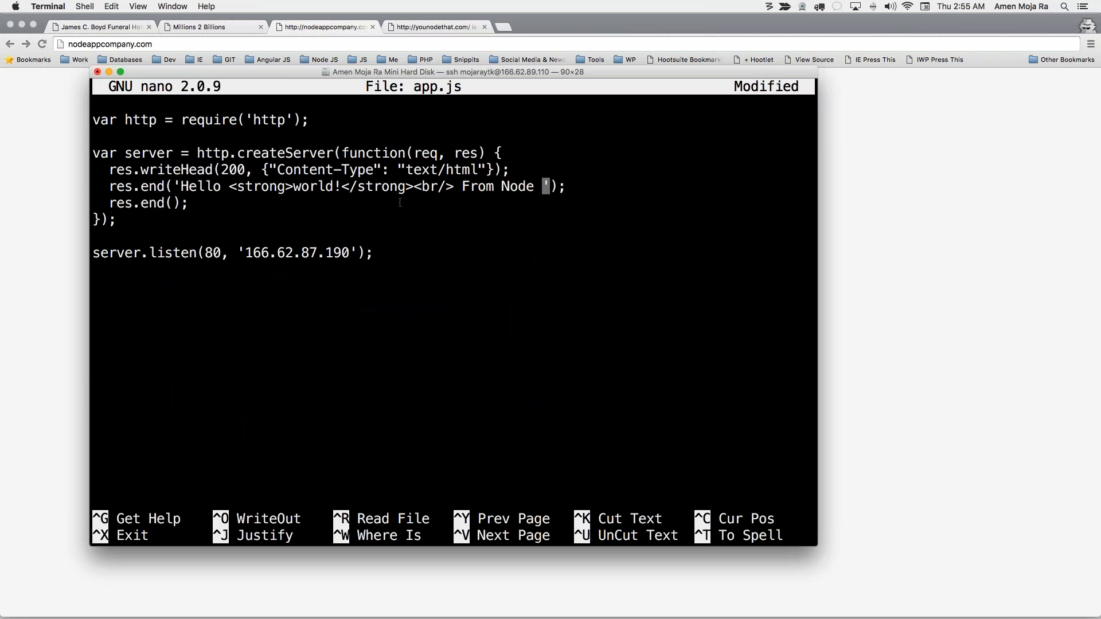
{"action": "type", "text": "App Company"}
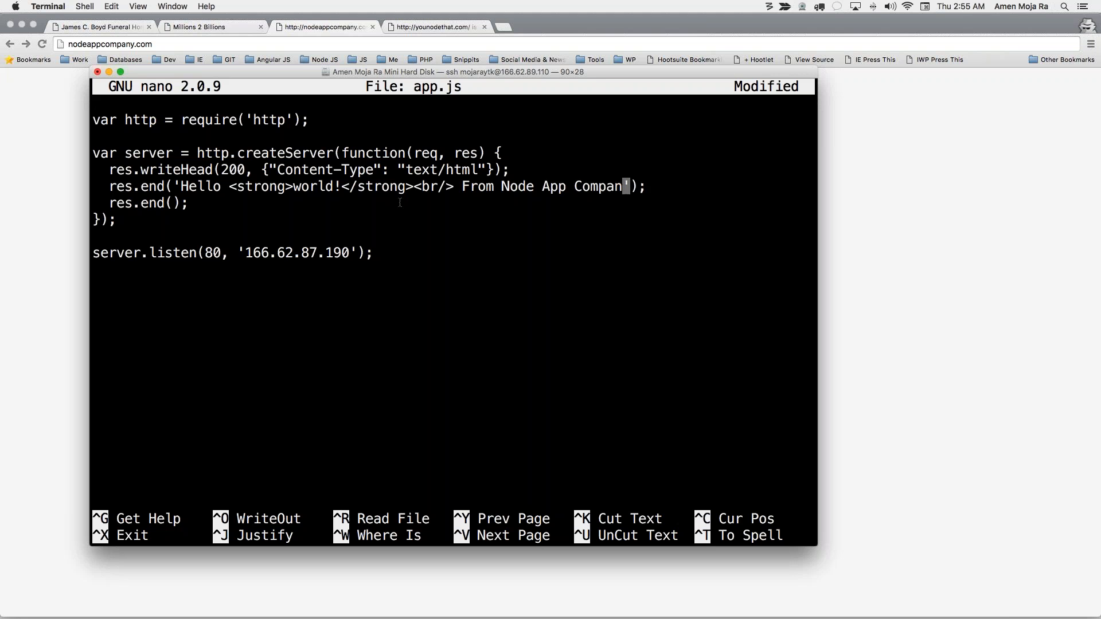
{"action": "type", "text": "y!!"}
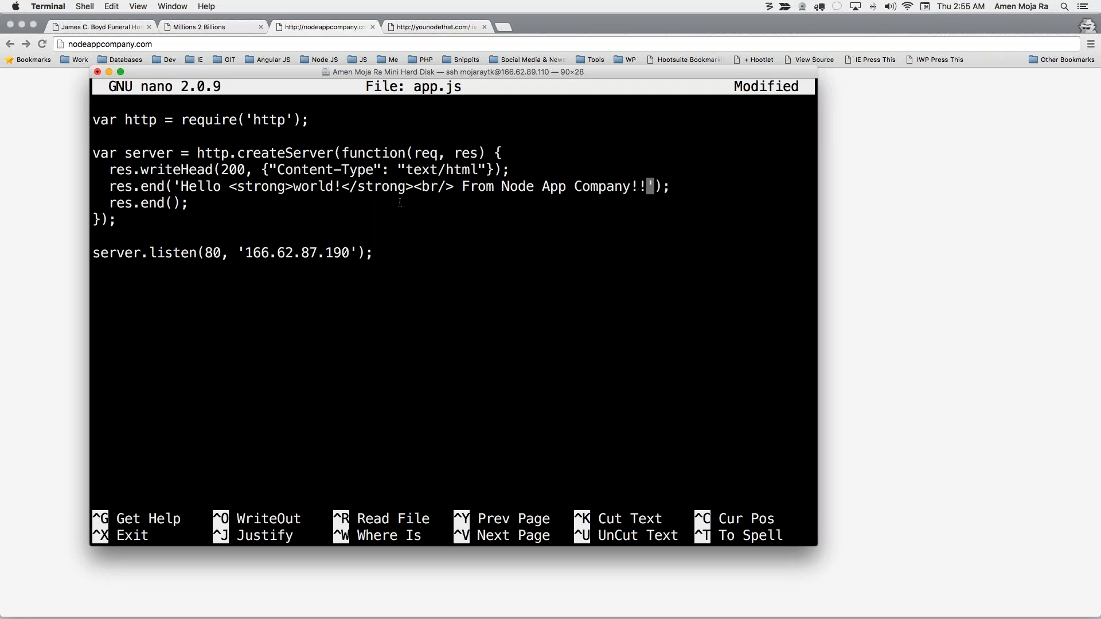
{"action": "type", "text": "!"}
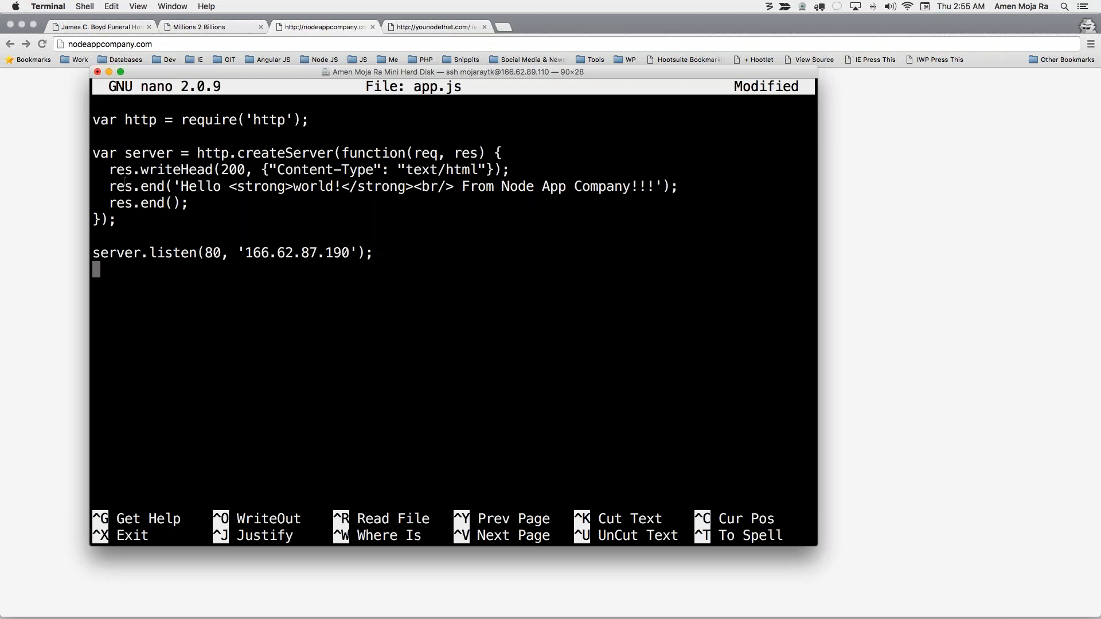
{"action": "mouse_move", "coordinate": [337, 199]}
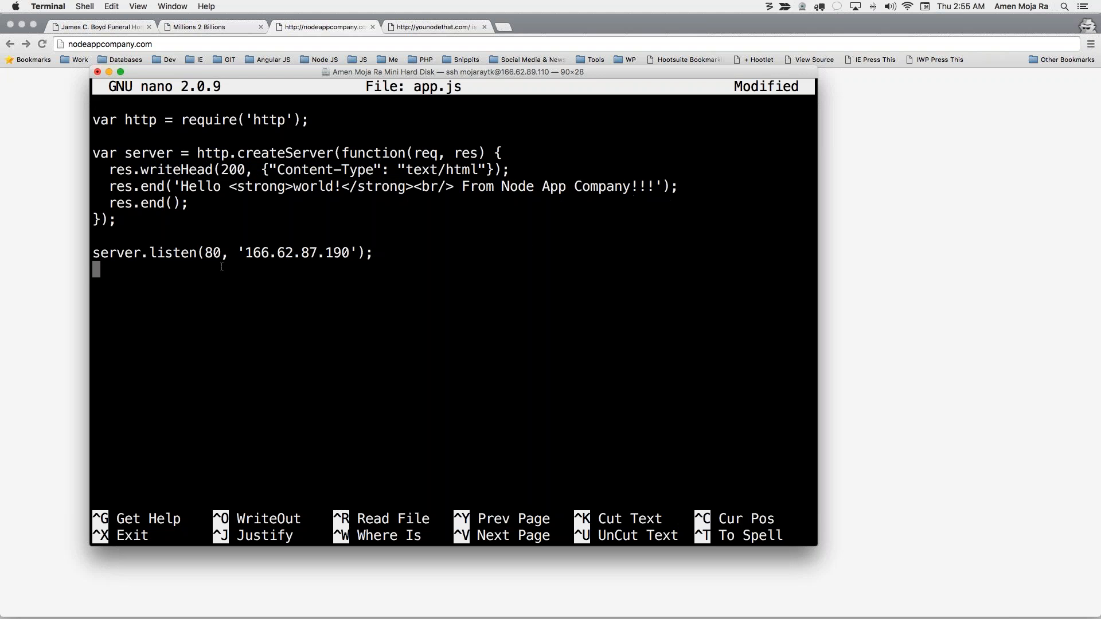
{"action": "mouse_move", "coordinate": [85, 261]}
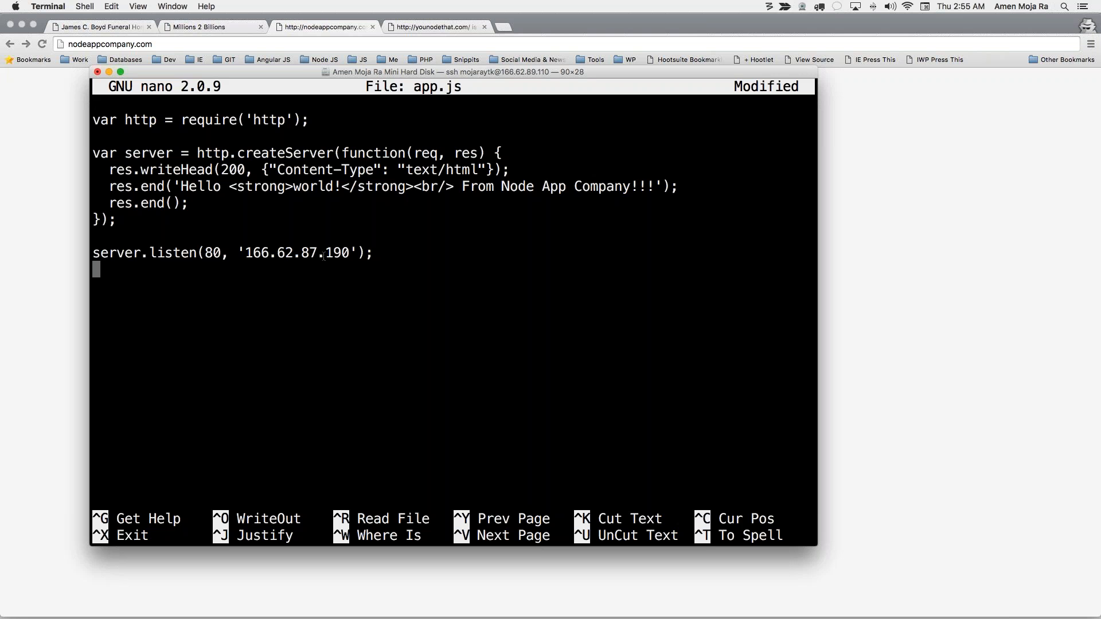
Step: Write app.js to disk, exit nano, and rerun node app.js
{"action": "key", "text": "ctrl+o"}
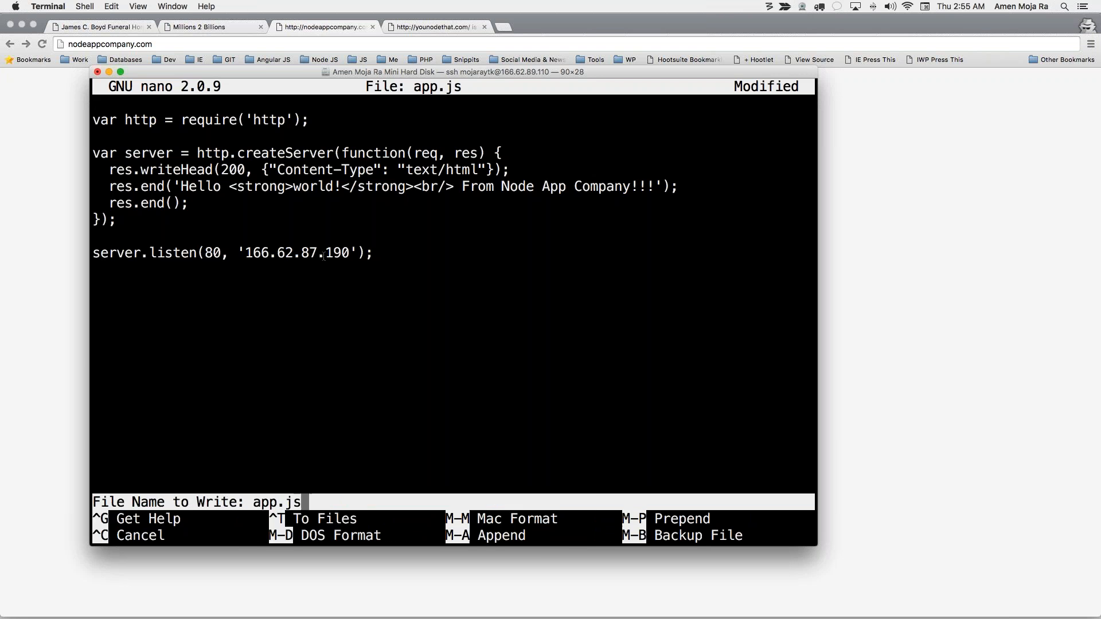
{"action": "key", "text": "Return"}
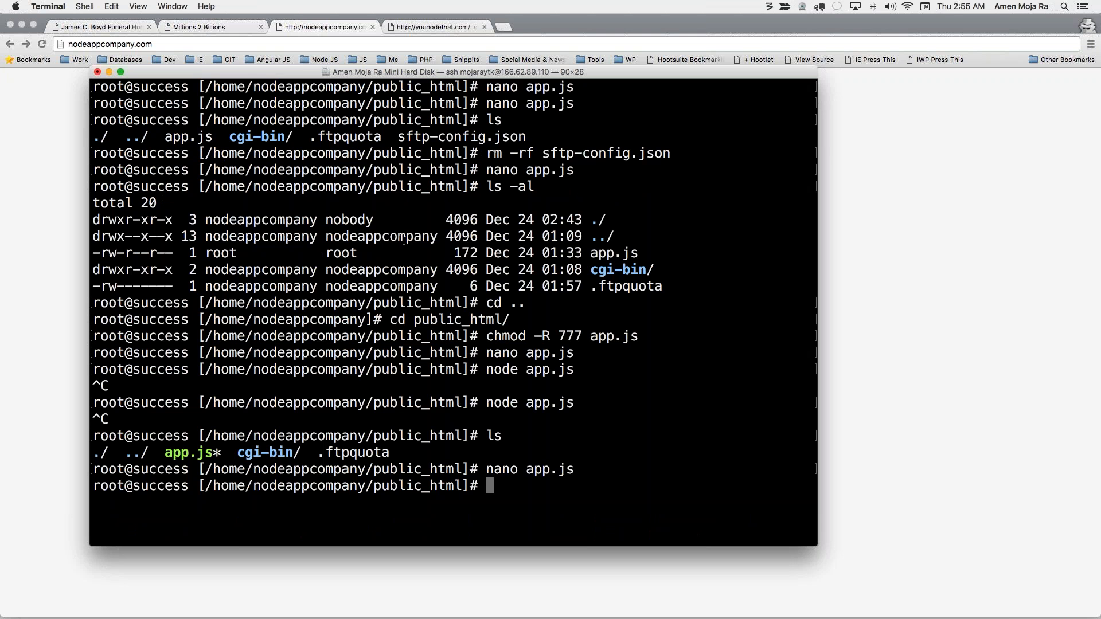
{"action": "type", "text": "nod"}
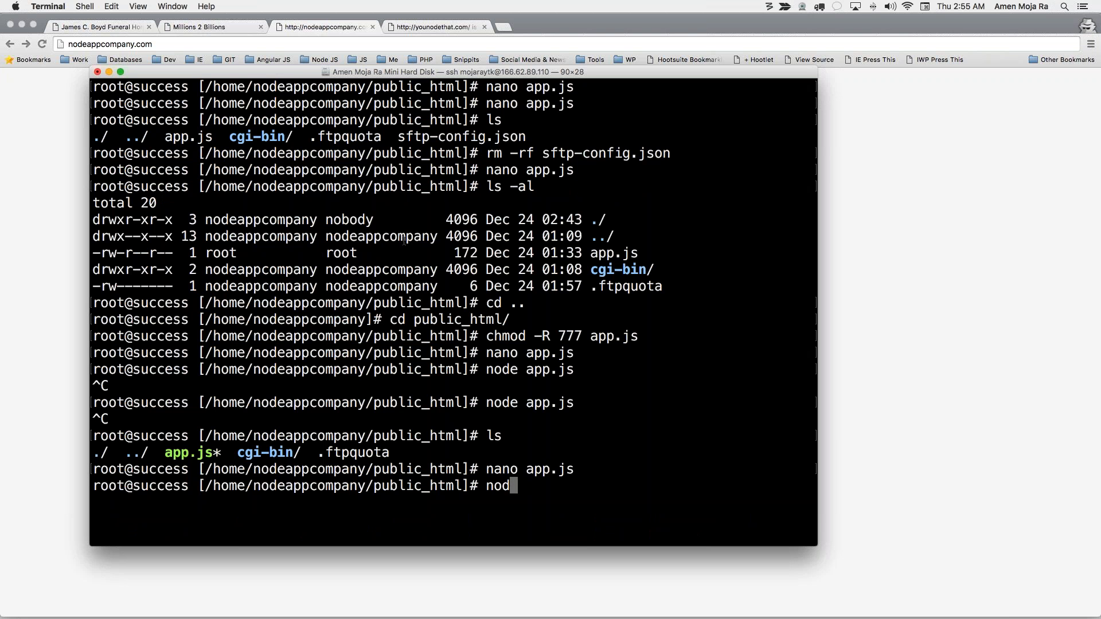
{"action": "type", "text": "e app.js"}
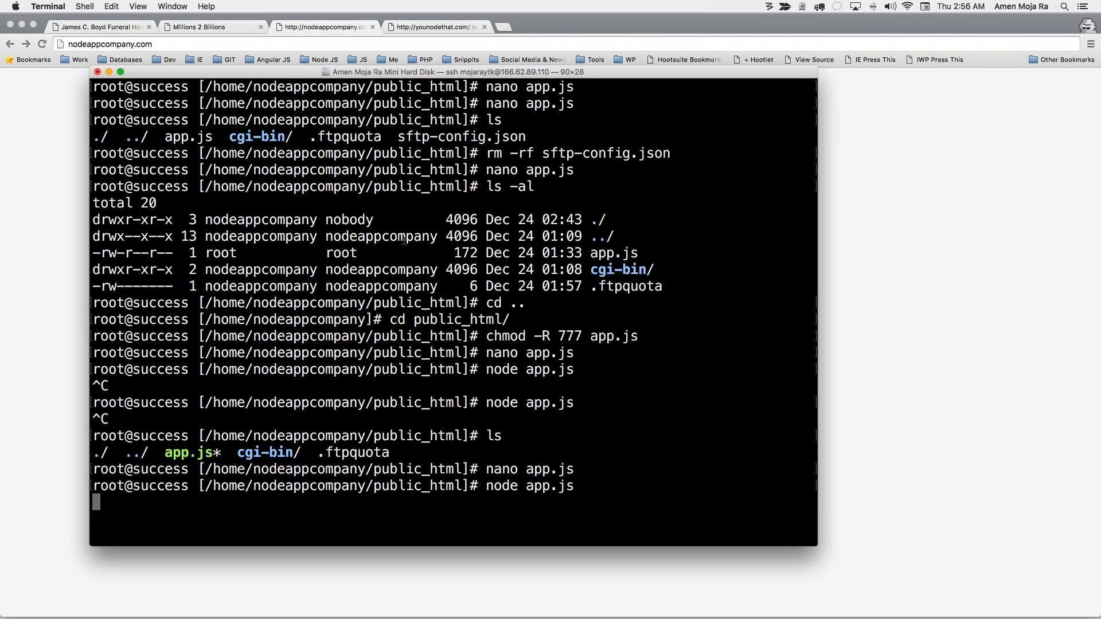
{"action": "mouse_move", "coordinate": [56, 216]}
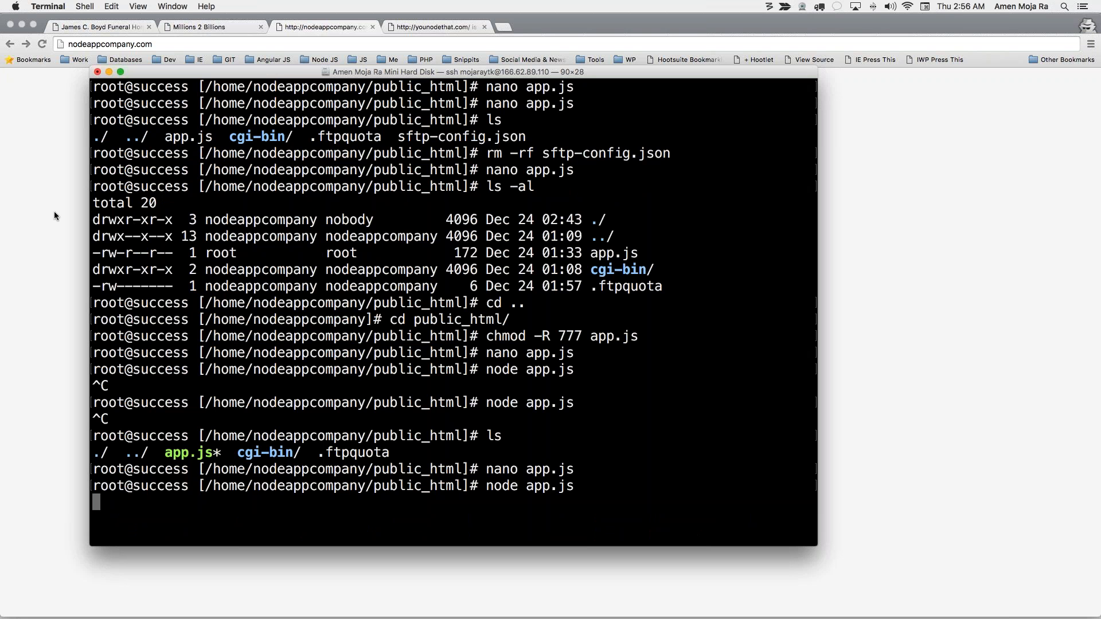